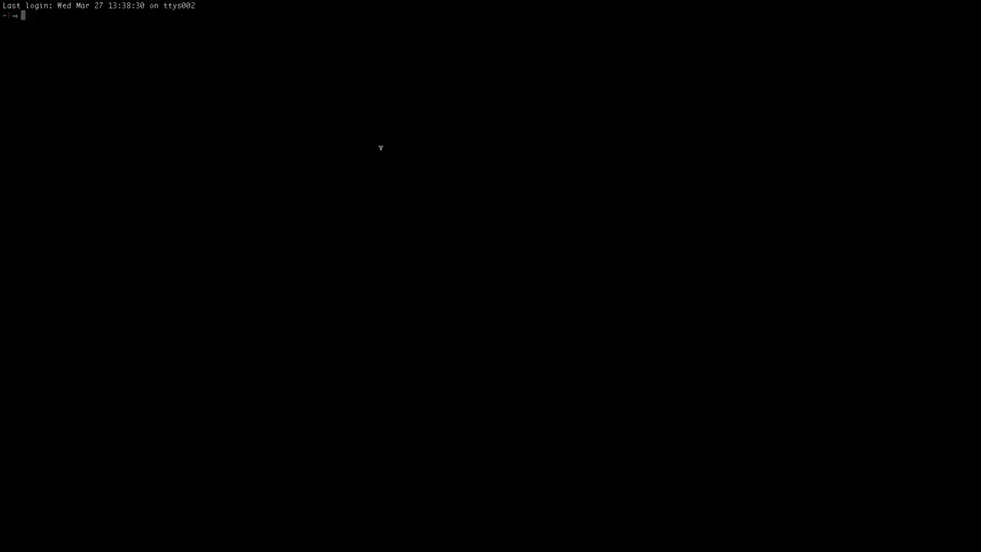
pyautogui.write('ssh')
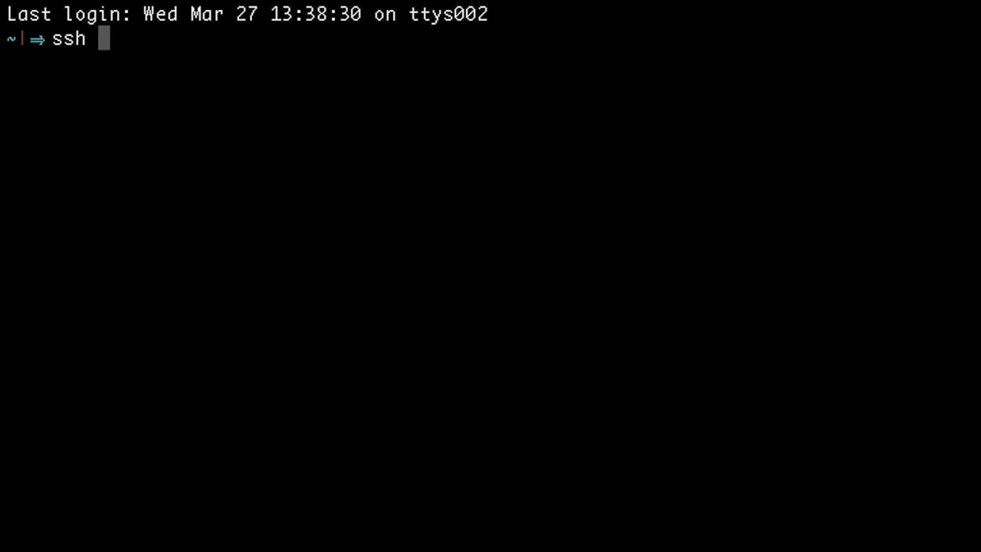
pyautogui.write('pi@sams-pi.local')
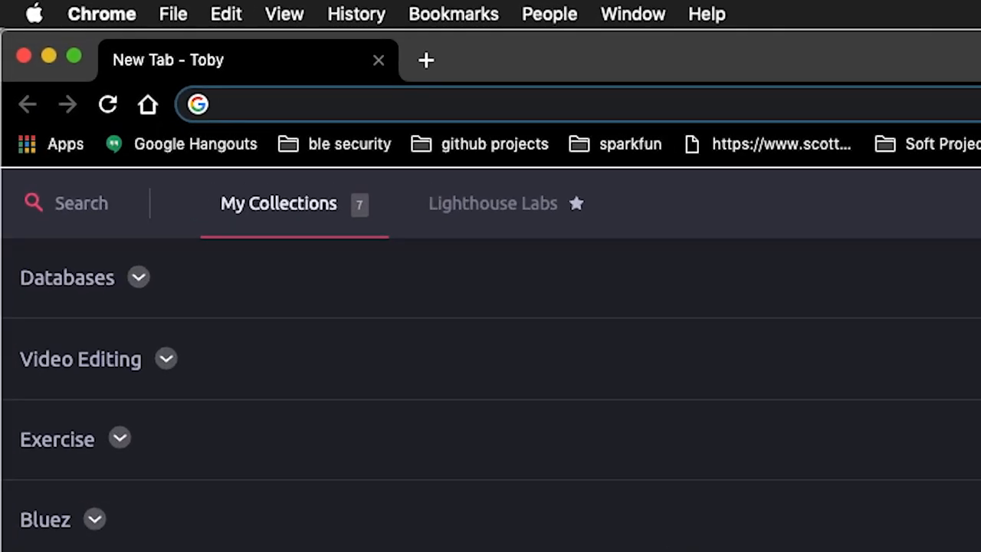
# - Enter the github.com address of the NodeJs-Raspberry-Pi repository in the address bar
pyautogui.write('github.com/mee')
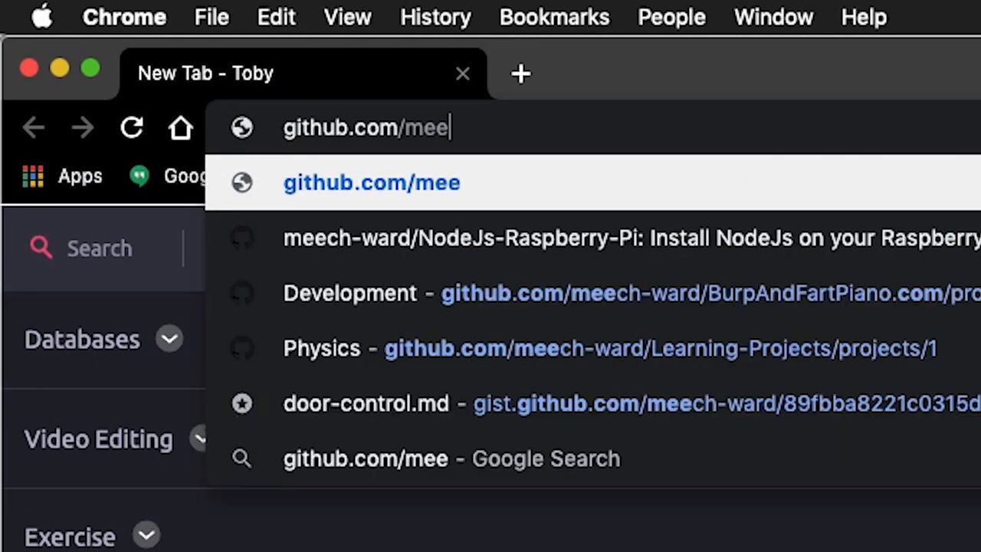
pyautogui.write('ch-ward')
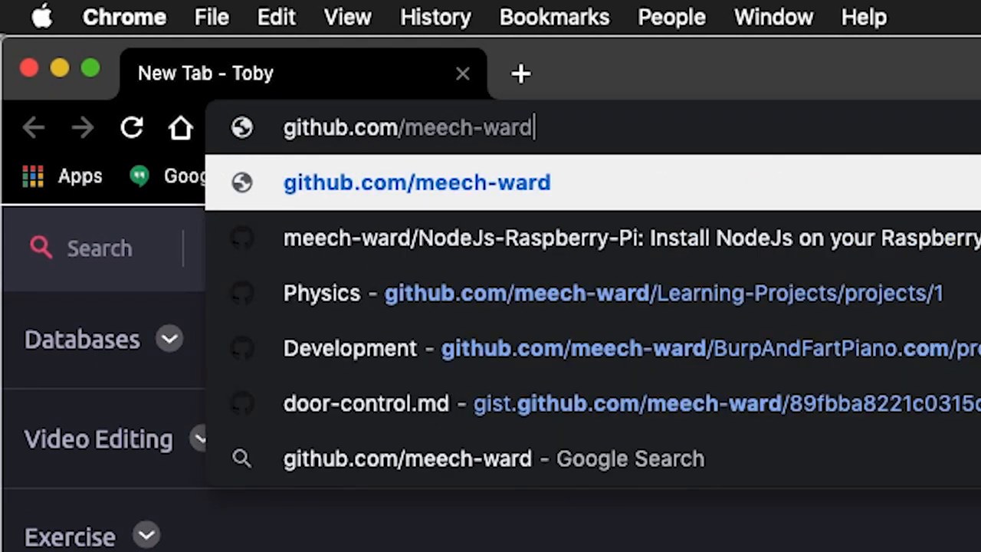
pyautogui.write('/nodejs-raspberry-pi')
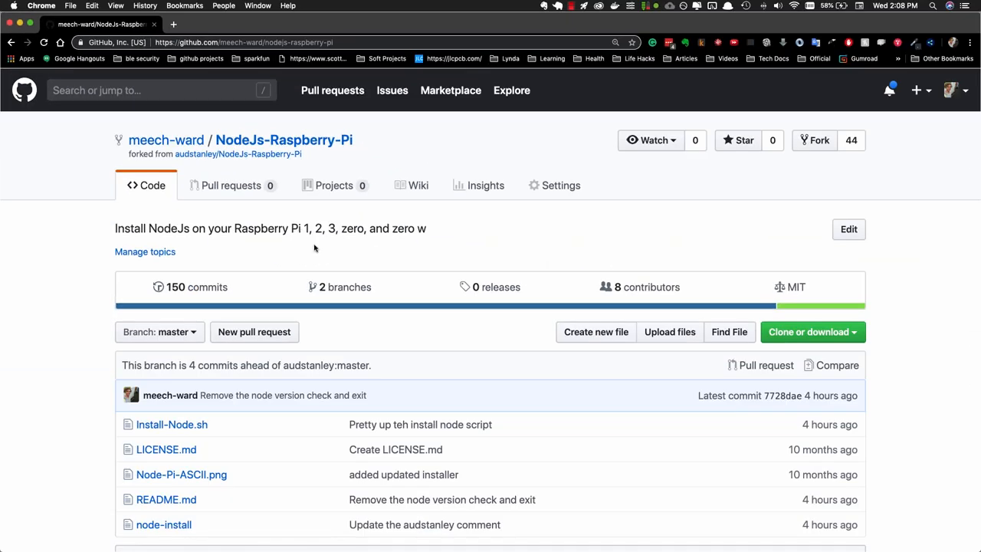
# - Scroll the repository page down to the README's NodeJS install instructions
pyautogui.scroll(-3)
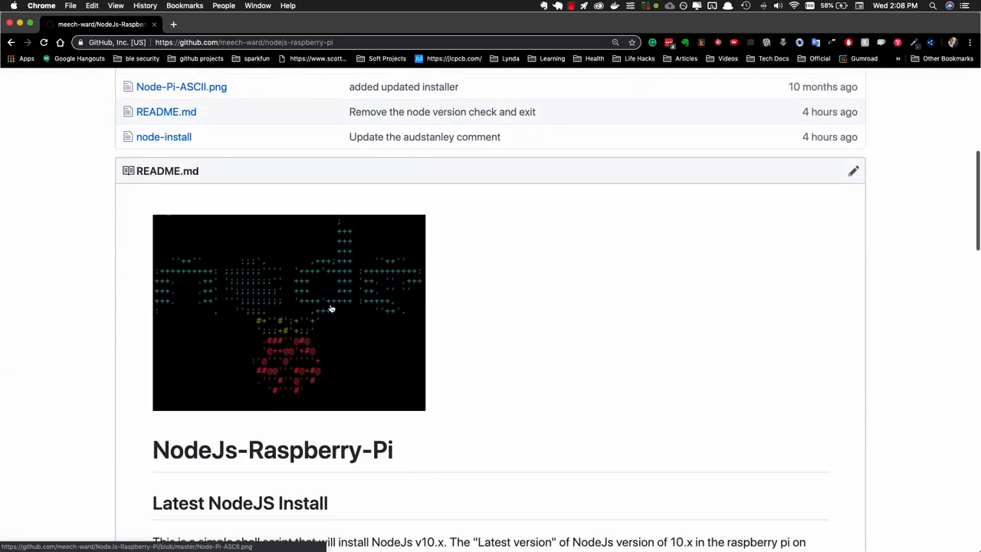
pyautogui.scroll(-3)
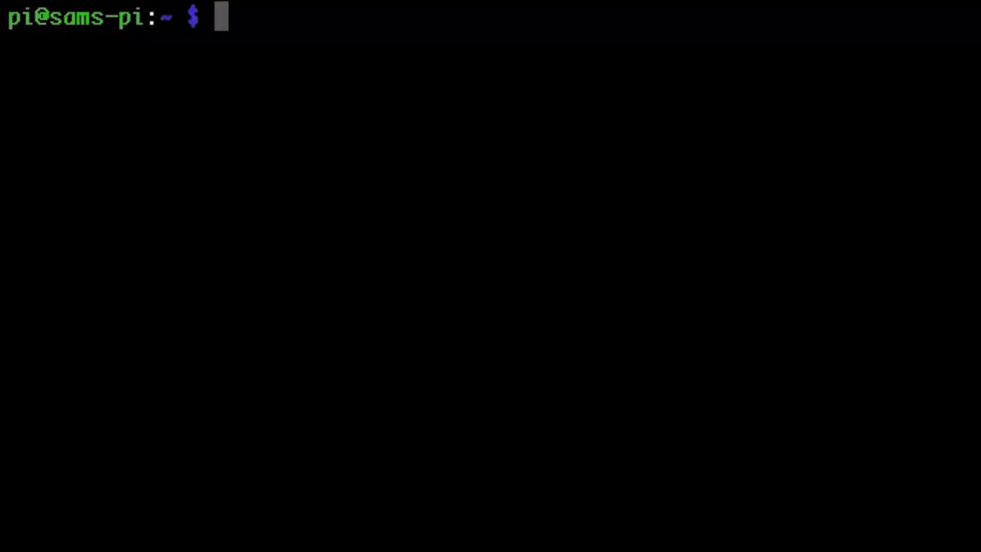
# - In the node REPL, set var greeting = "hello", console.log it, then exit to the shell
pyautogui.write('node')
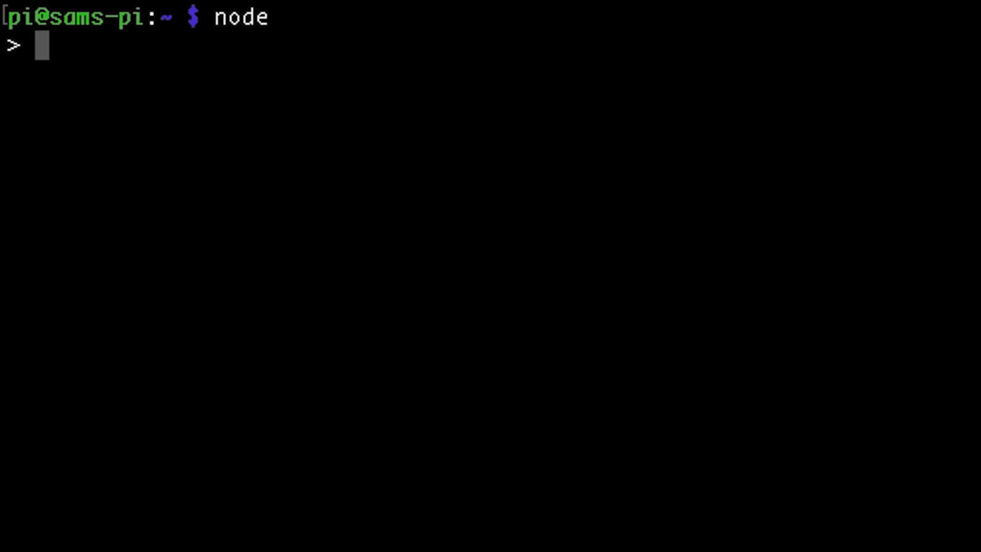
pyautogui.write('var greeting')
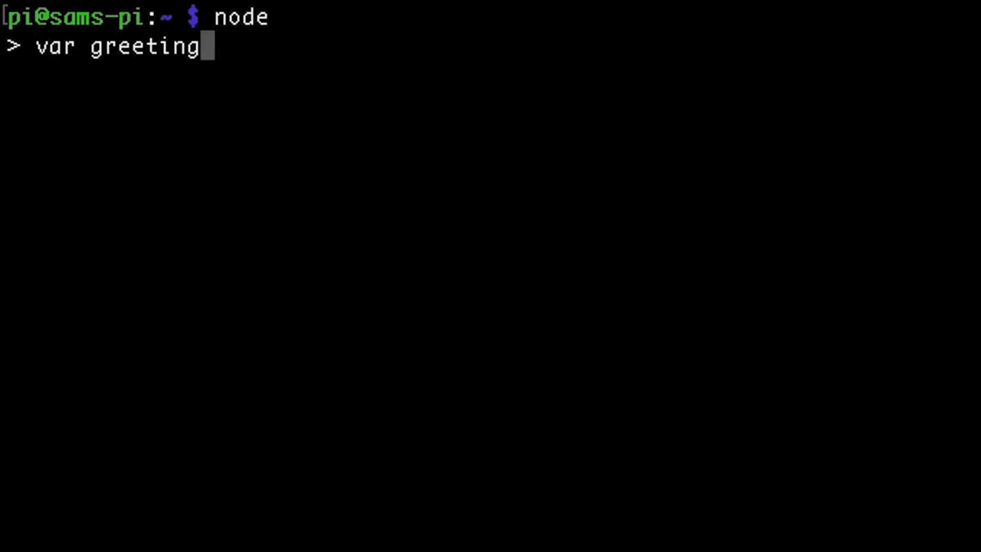
pyautogui.write('= "hello";')
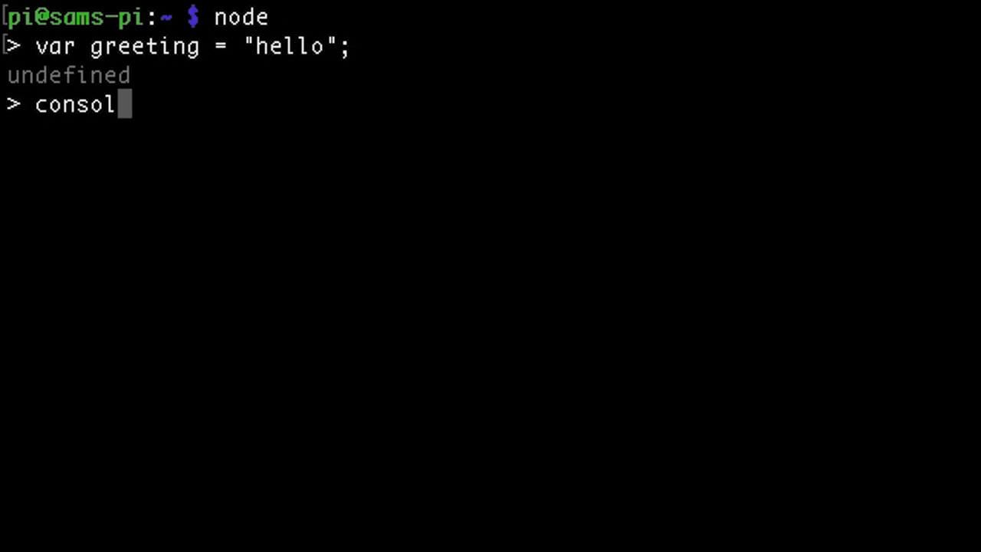
pyautogui.write('e.log(greeting);')
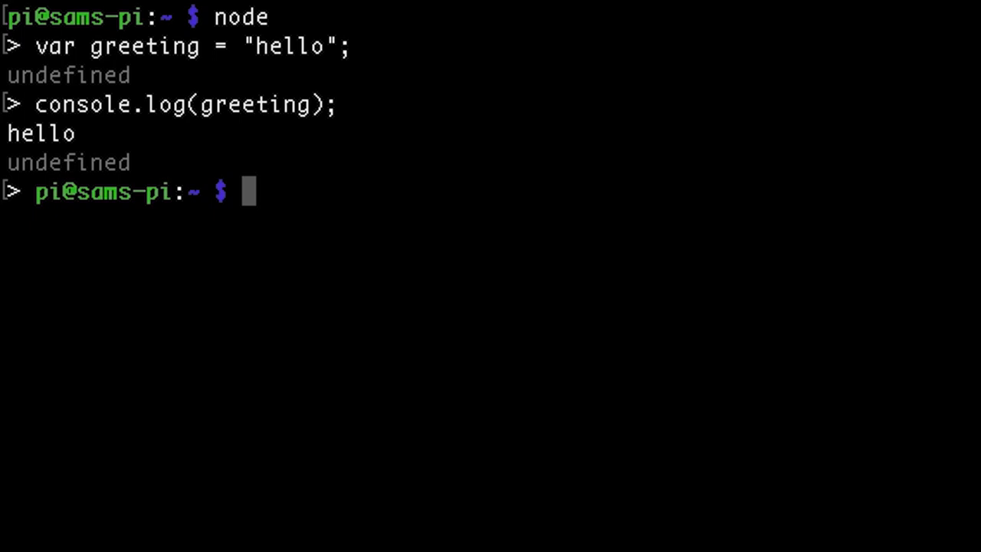
pyautogui.write('m')
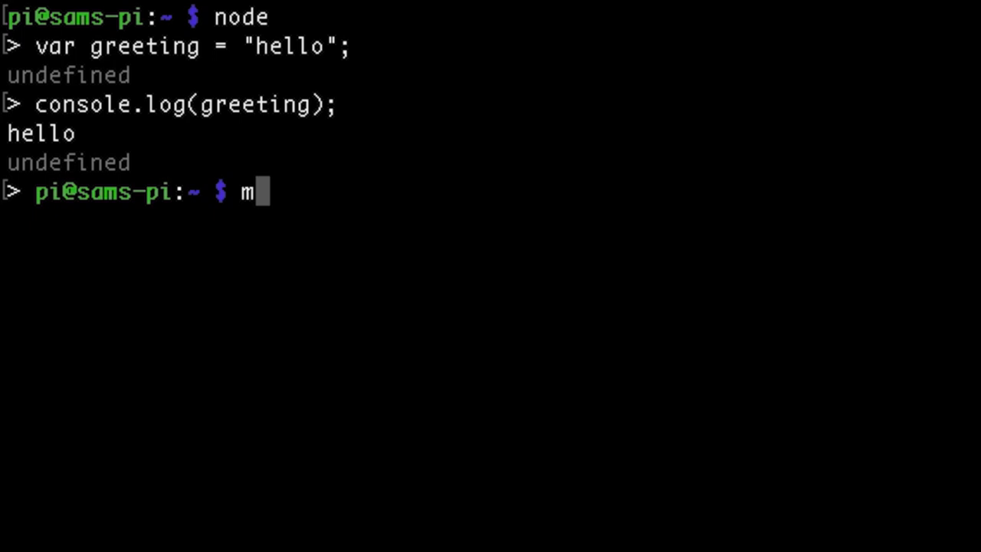
# - Make a lesson_8 directory and change into it
pyautogui.write('kdir')
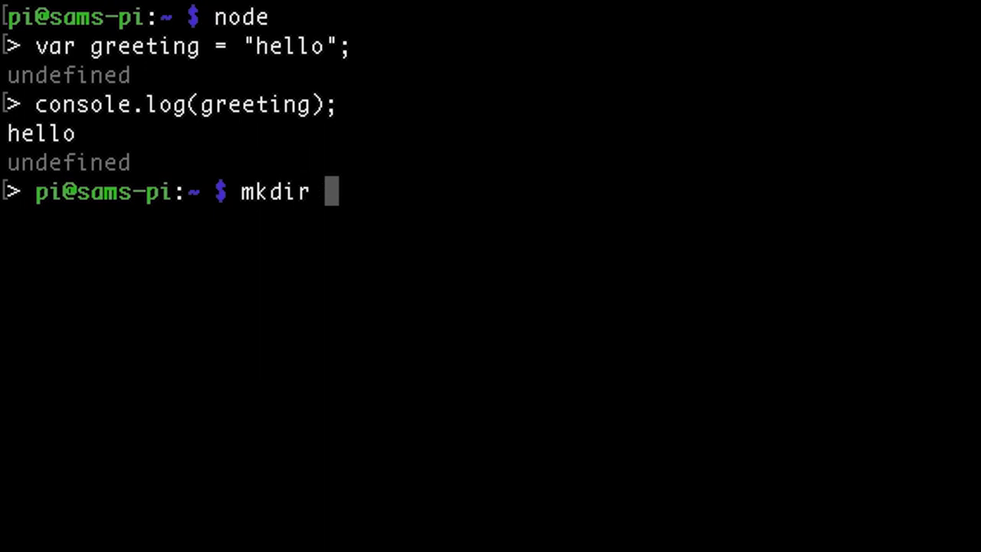
pyautogui.write('lesson_8')
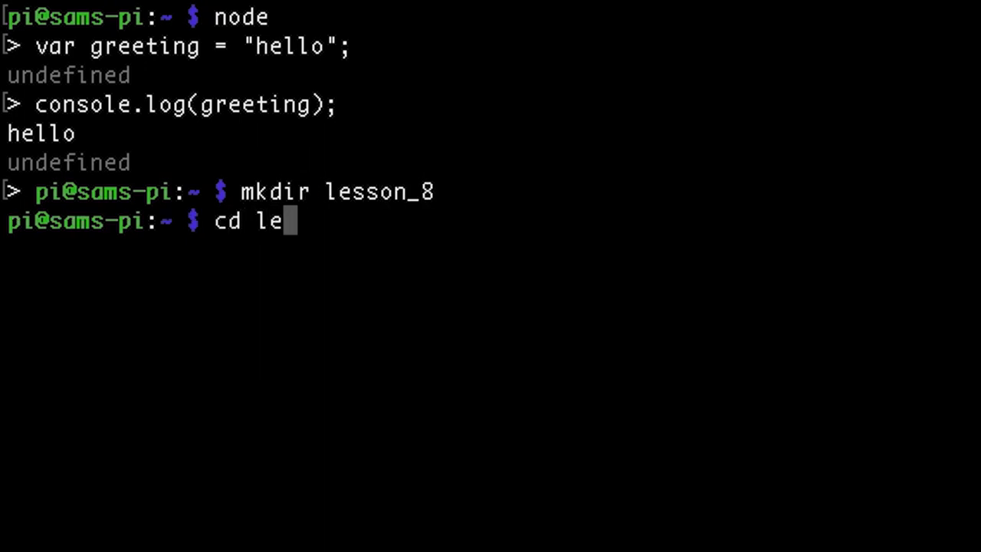
pyautogui.press('Enter')
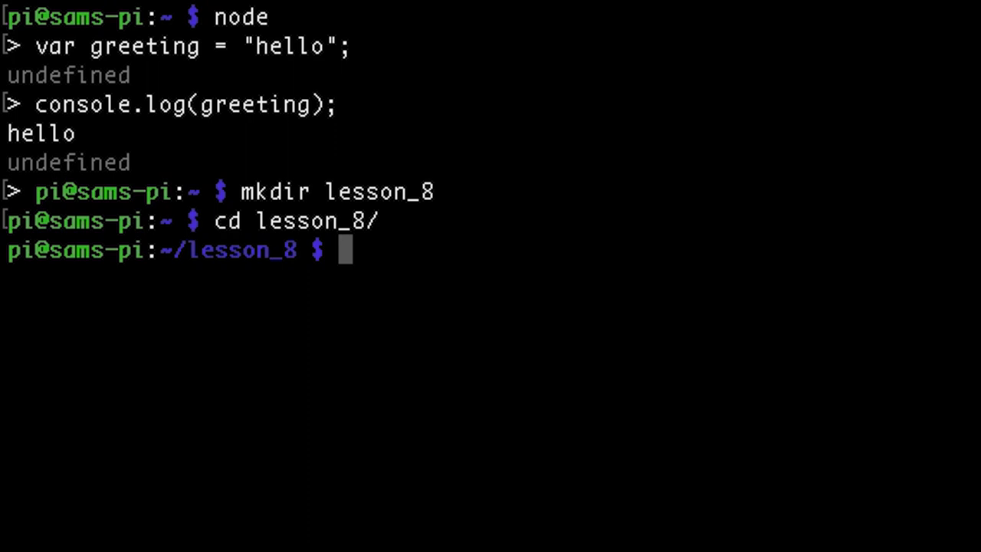
# - Open a new app.js file in nano
pyautogui.write('nano')
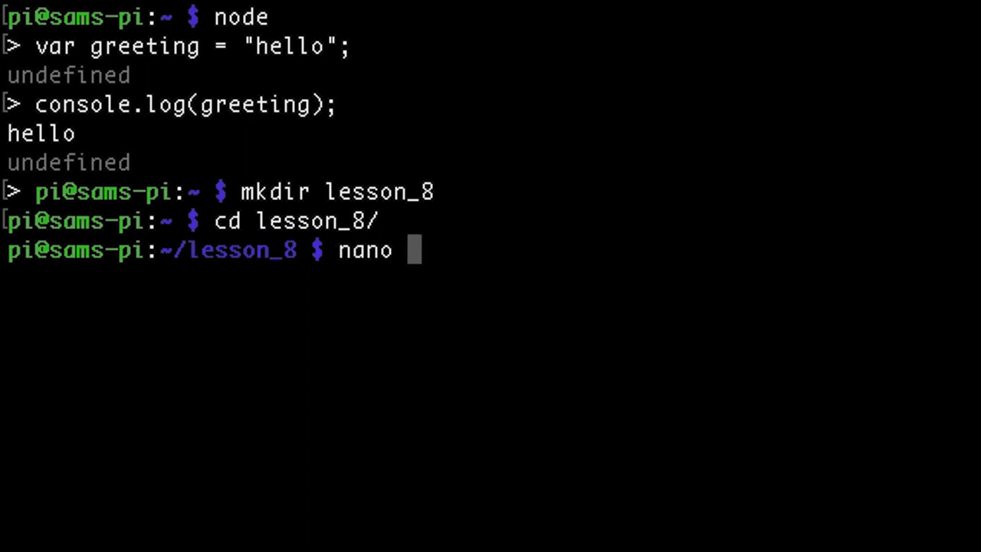
pyautogui.write('app.js')
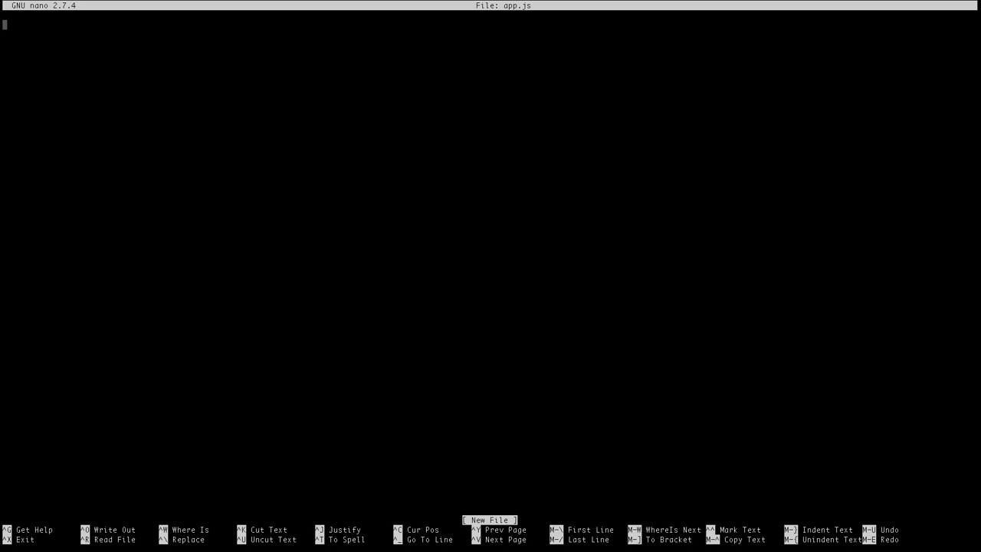
# - Write app.js: const string 'fuzzy bunny', const times = 10, and a for loop logging the string
pyautogui.write('c')
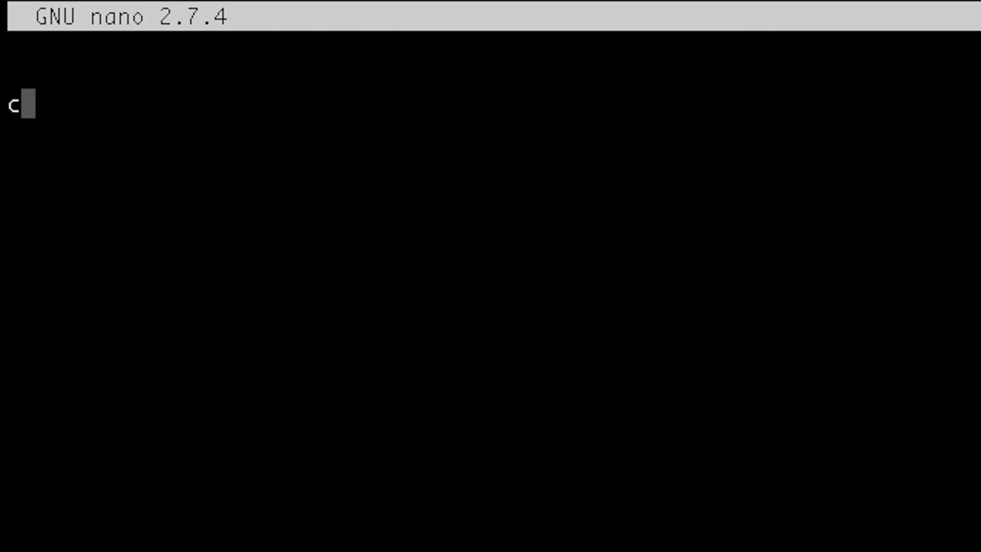
pyautogui.write('onst string =')
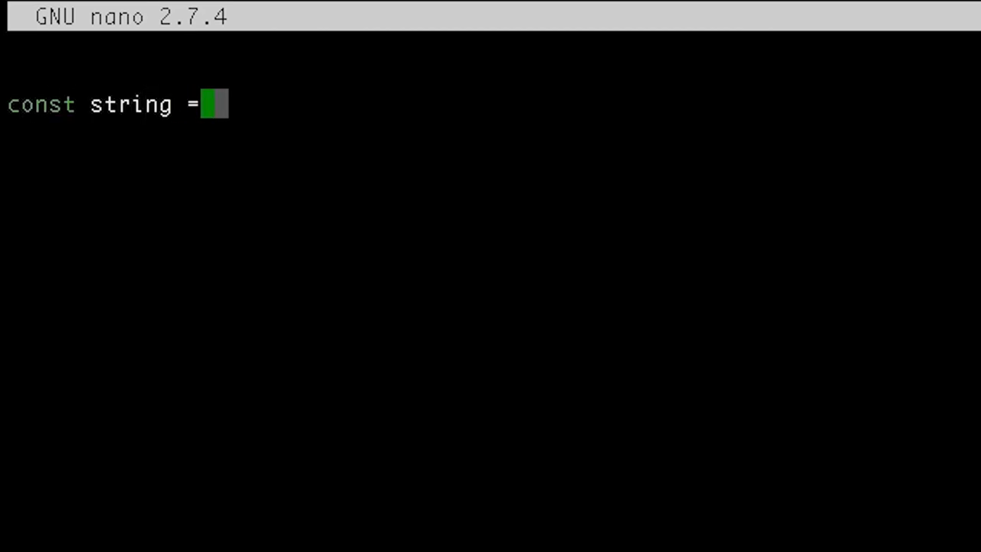
pyautogui.write("'fuzzy bunny';")
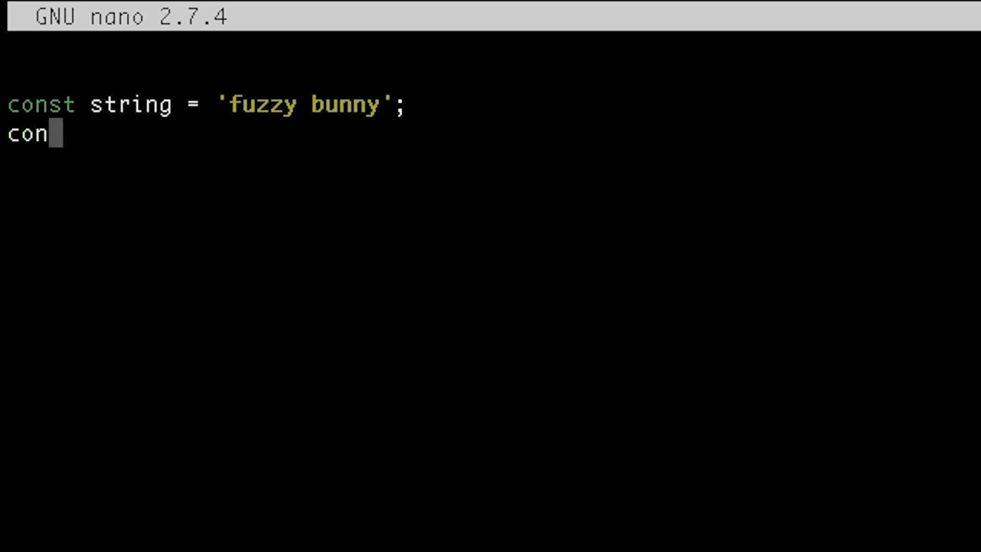
pyautogui.write('st times = 10;')
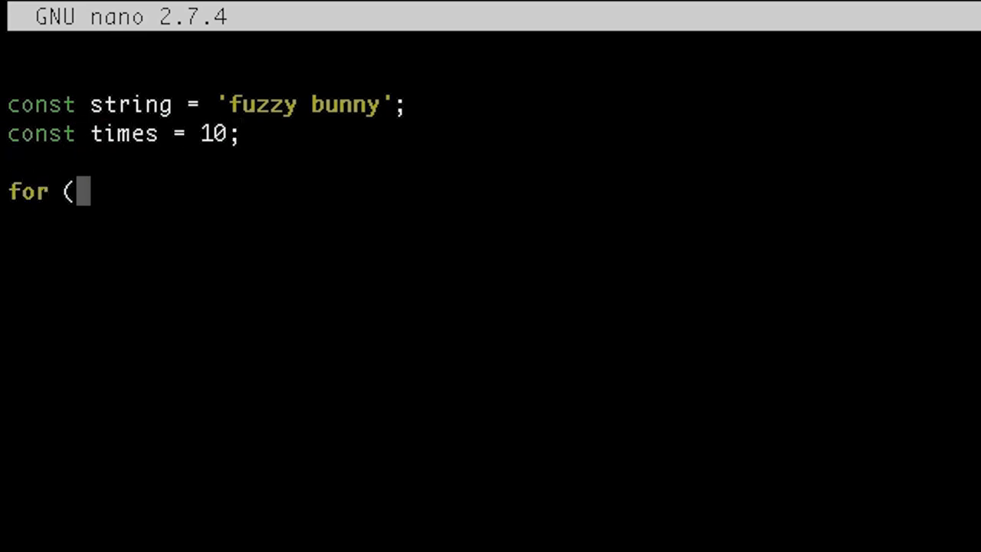
pyautogui.write('let i = 0; i < times; i_')
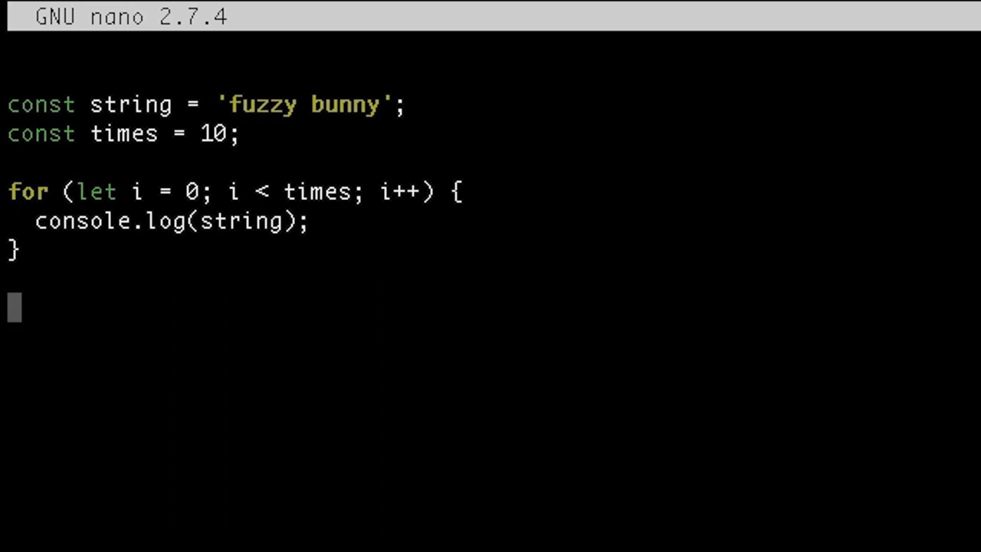
# - Save the changes to app.js and exit nano back to the shell
pyautogui.press('ctrl+x')
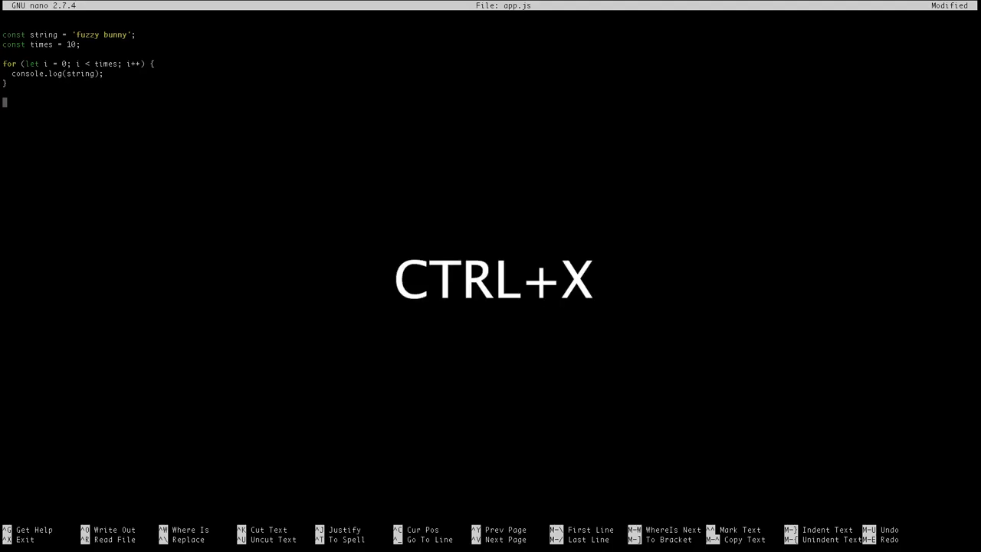
pyautogui.press('ctrl+x')
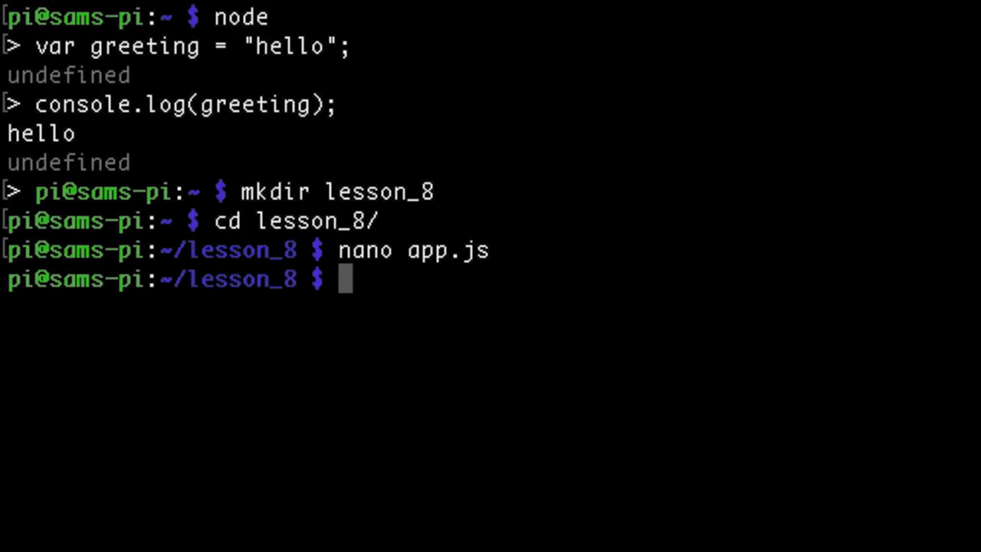
# - List the folder, cat app.js to confirm the loop code, and begin running it with node
pyautogui.write('ls')
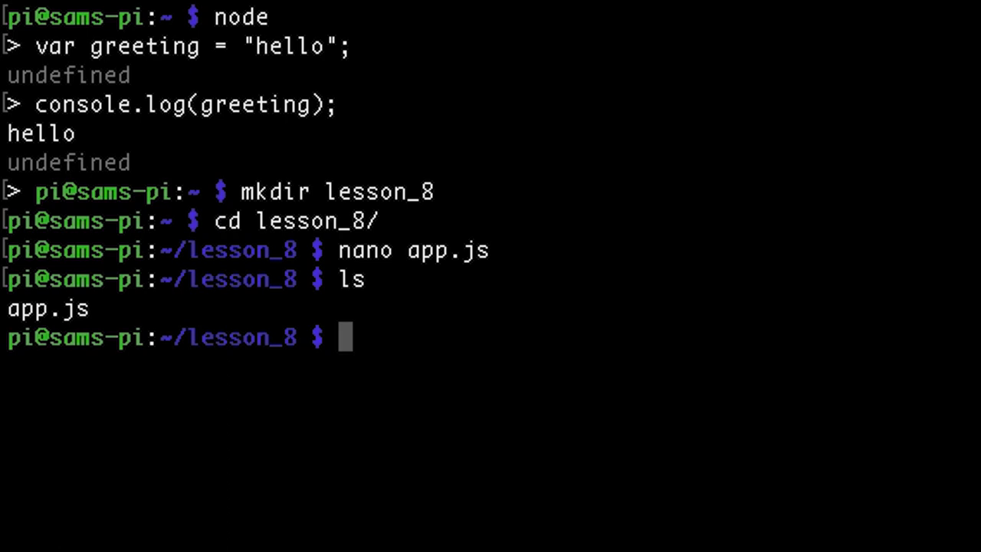
pyautogui.write('cat app.js')
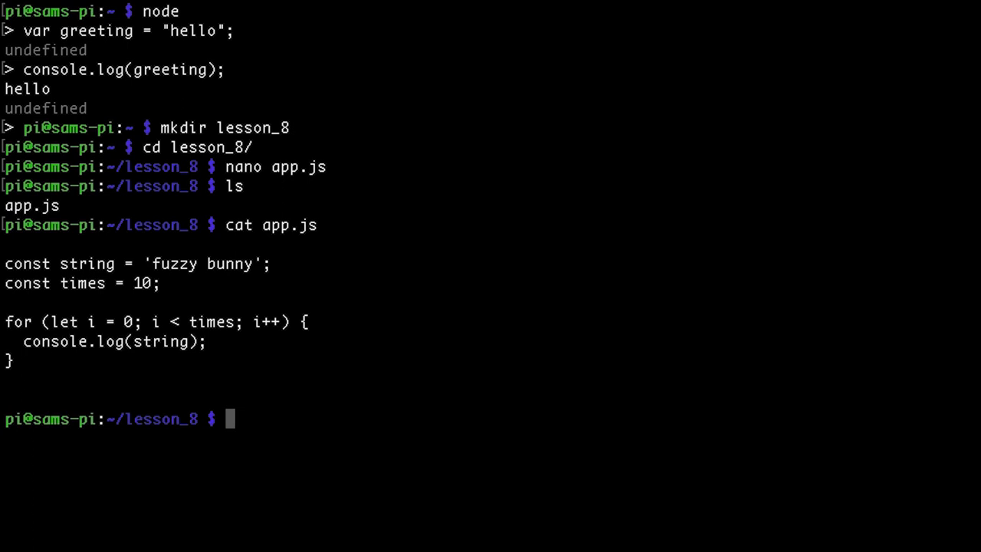
pyautogui.write('node a')
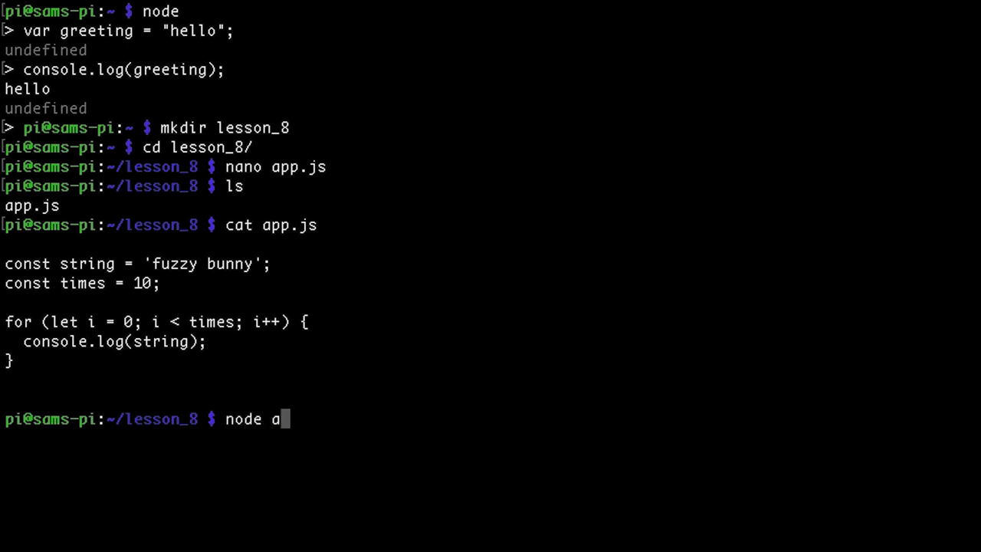